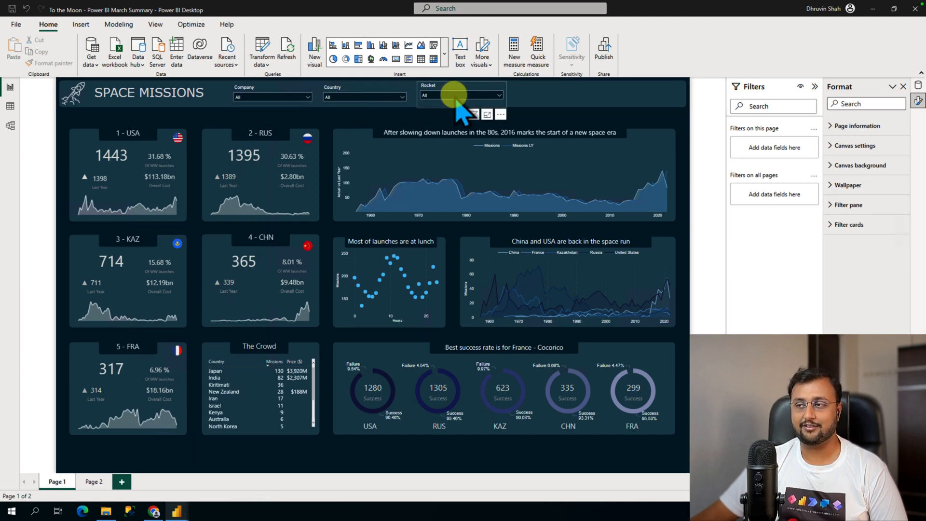
mouse_move(469, 112)
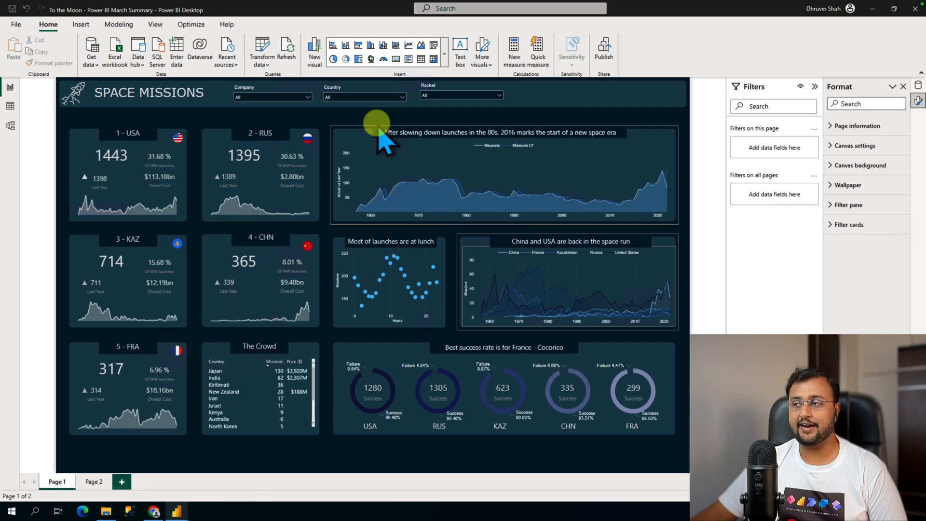
mouse_move(546, 112)
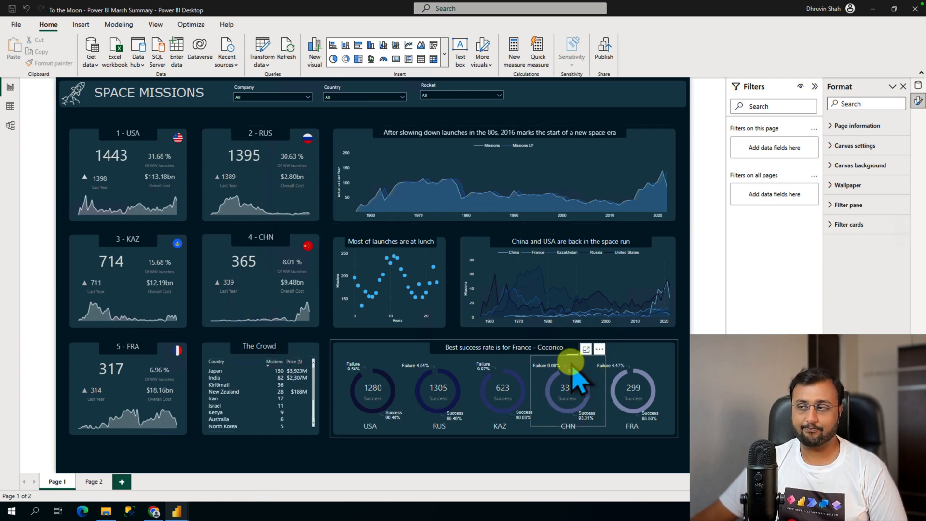
mouse_move(528, 109)
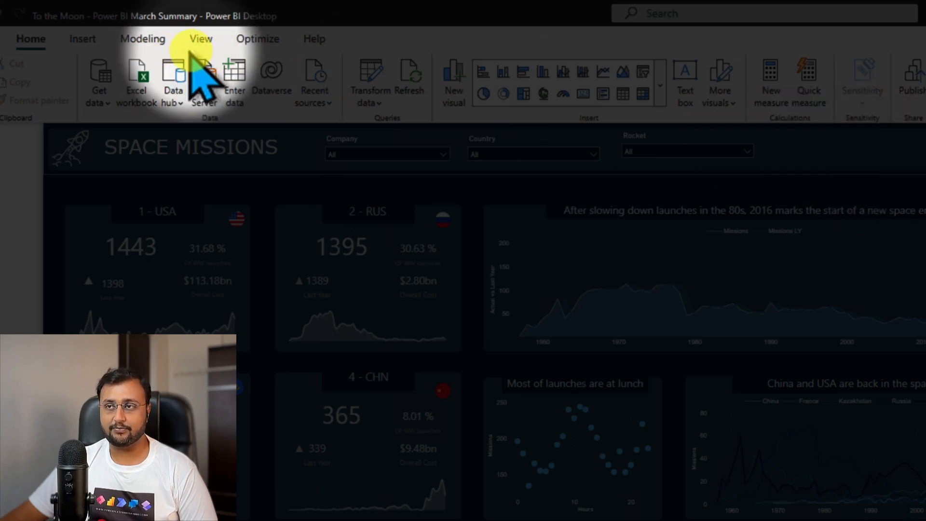
View the Apply all slicers and Clear all slicers button options, then the Optimize tools.
left_click(82, 39)
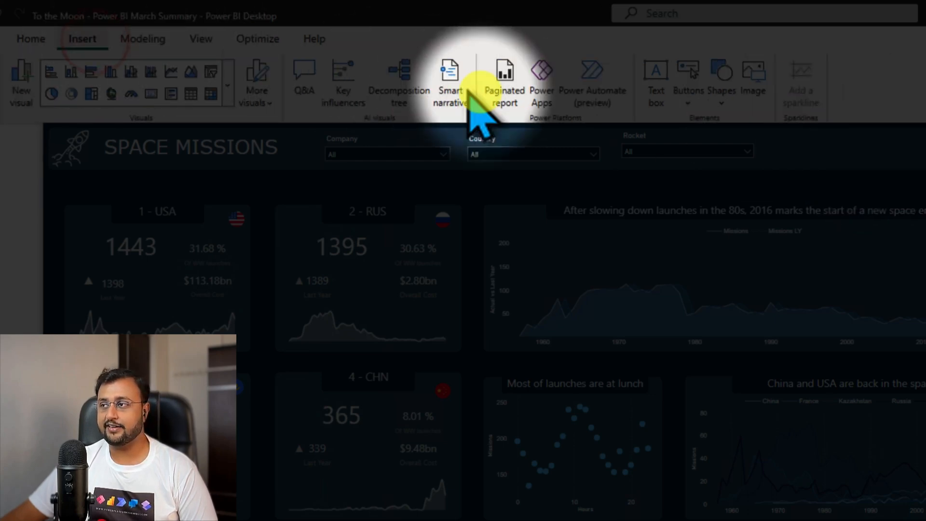
left_click(686, 104)
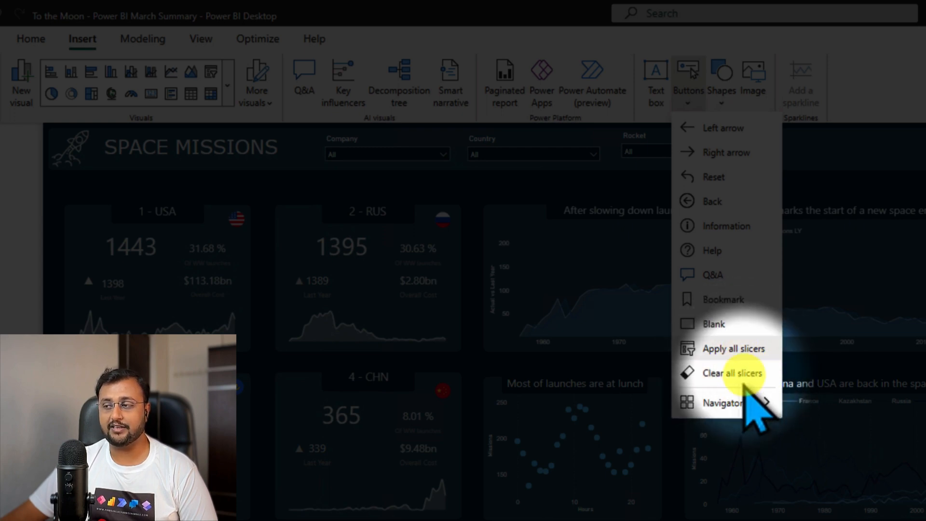
mouse_move(160, 53)
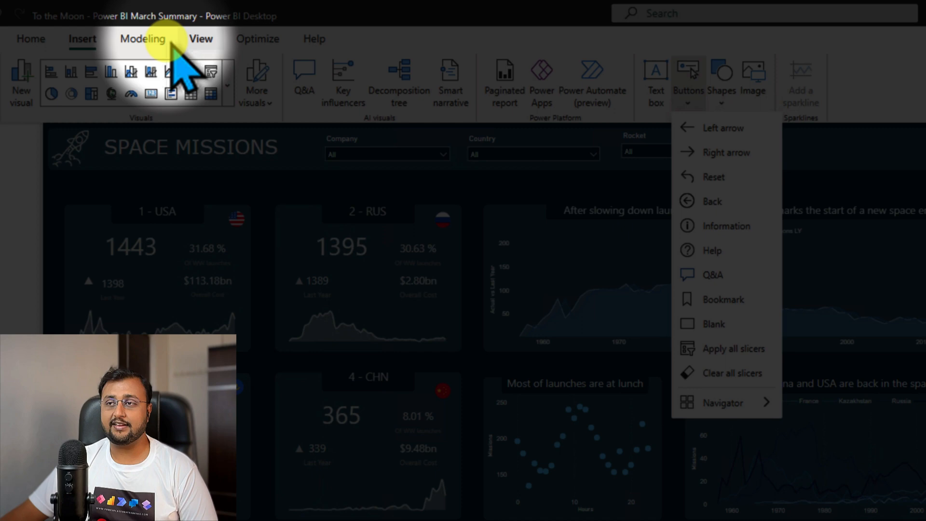
left_click(257, 38)
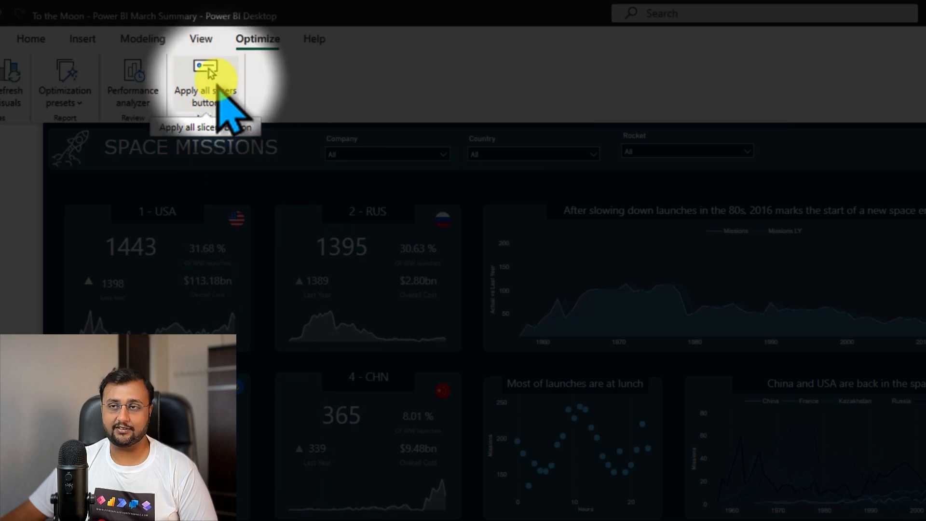
Return to the Insert tab to reach the button types list again.
left_click(82, 38)
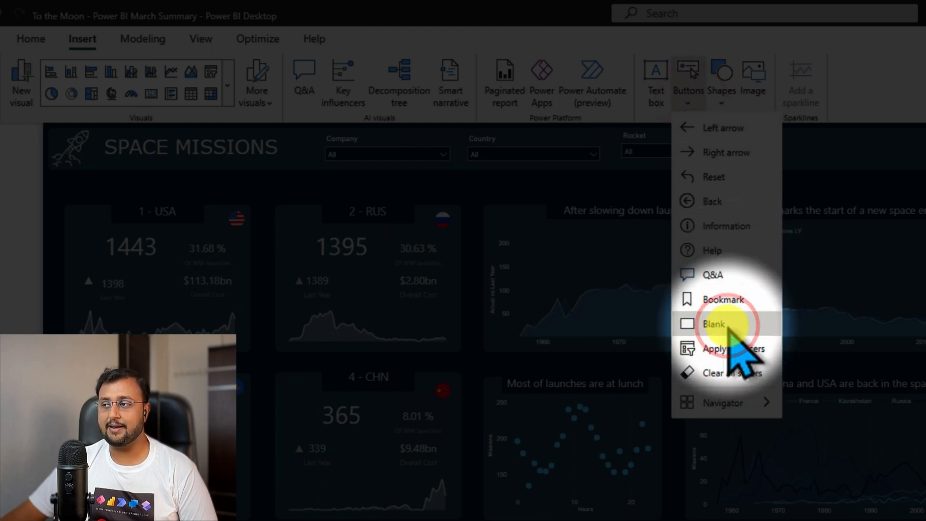
Add a blank button to the header, with its action set to Back.
left_click(713, 323)
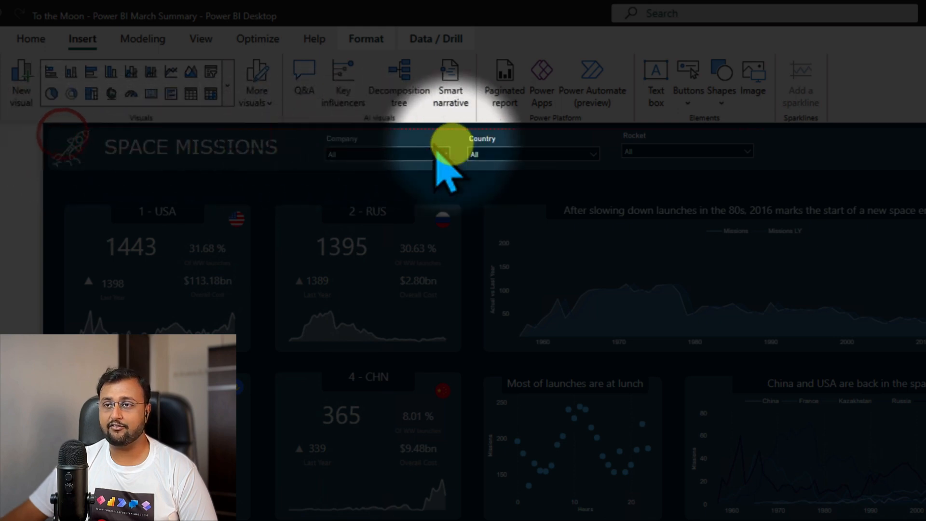
mouse_move(832, 171)
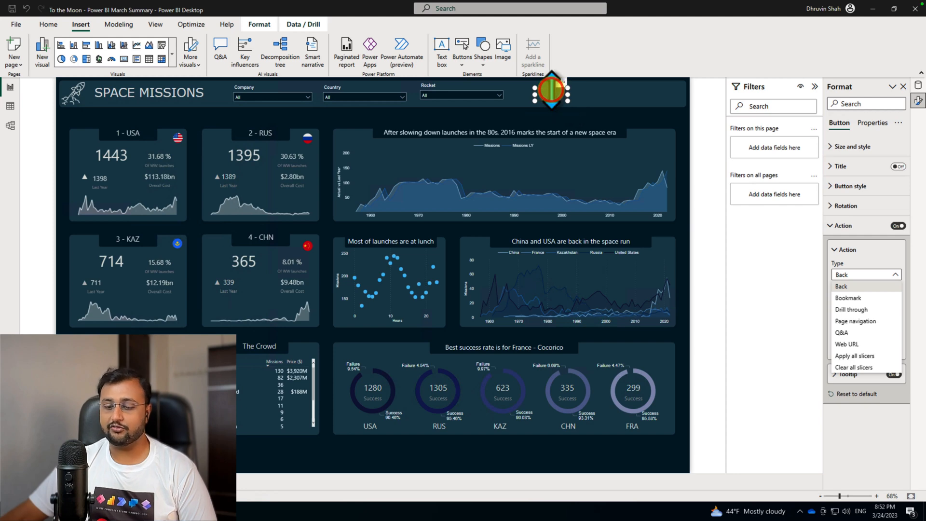
left_click(863, 274)
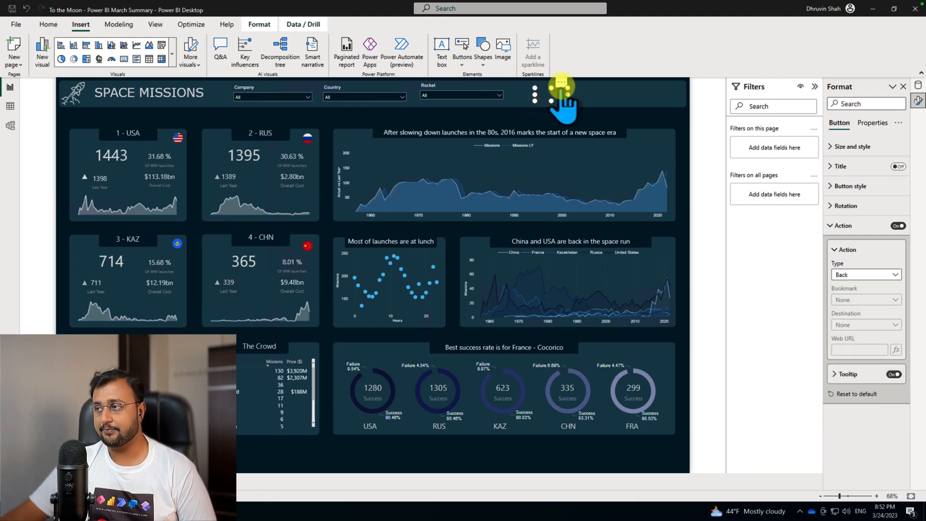
Insert the Apply all slicers and Clear all slicers buttons into the Space Missions header.
left_click(533, 94)
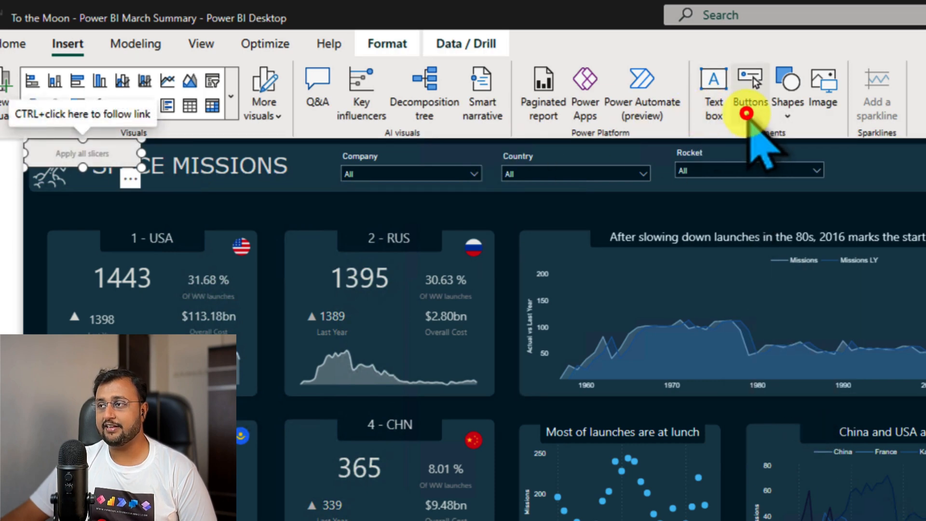
left_click(750, 95)
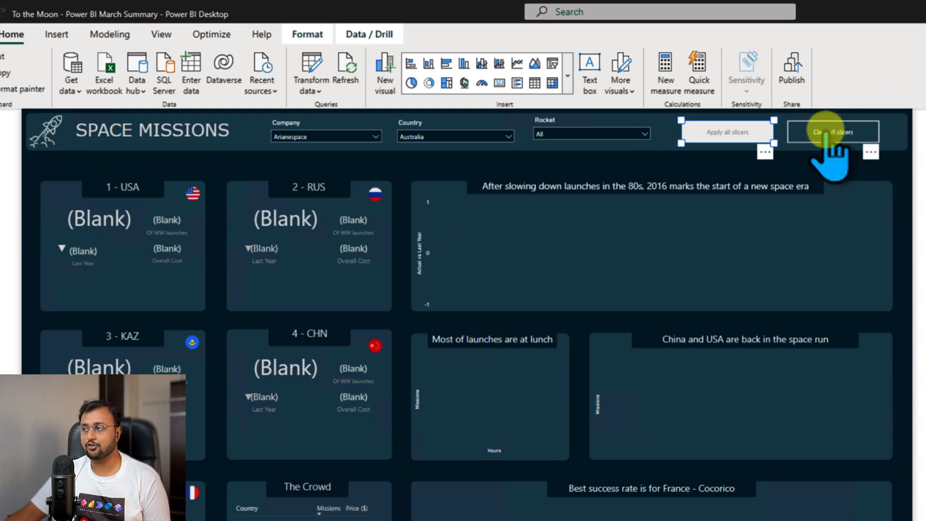
Click Clear all slicers to reset Company and Country back to All.
left_click(832, 131)
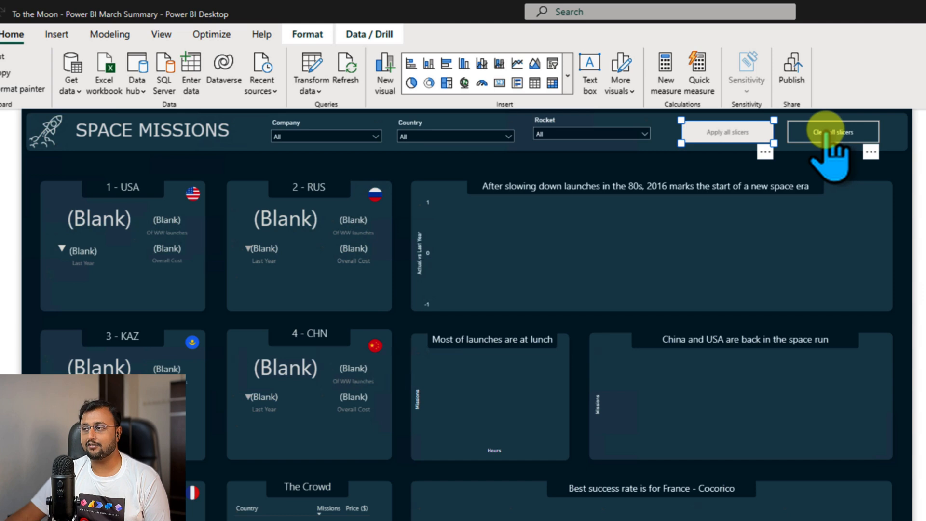
left_click(832, 132)
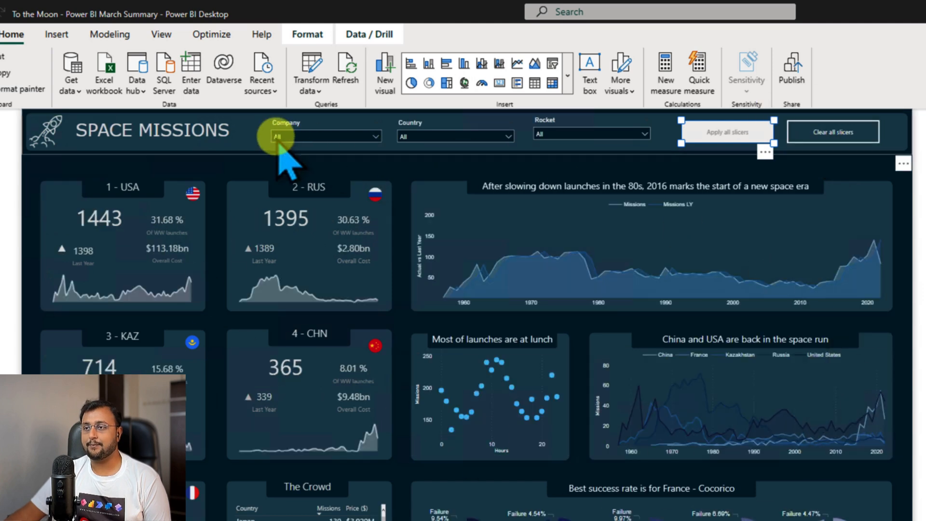